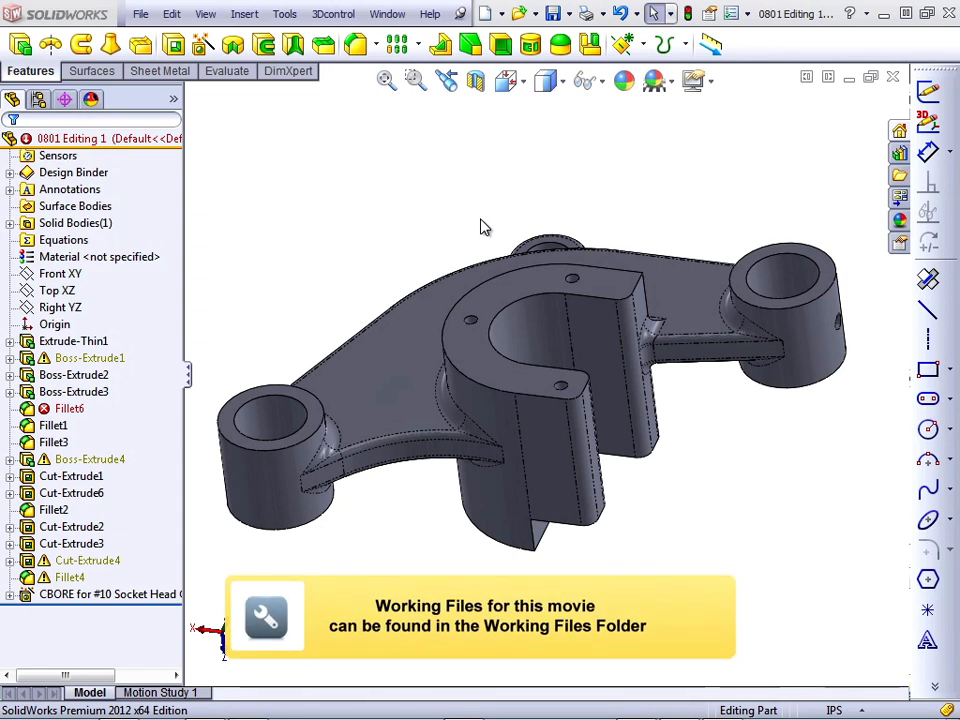
{"action": "mouse_move", "coordinate": [260, 344]}
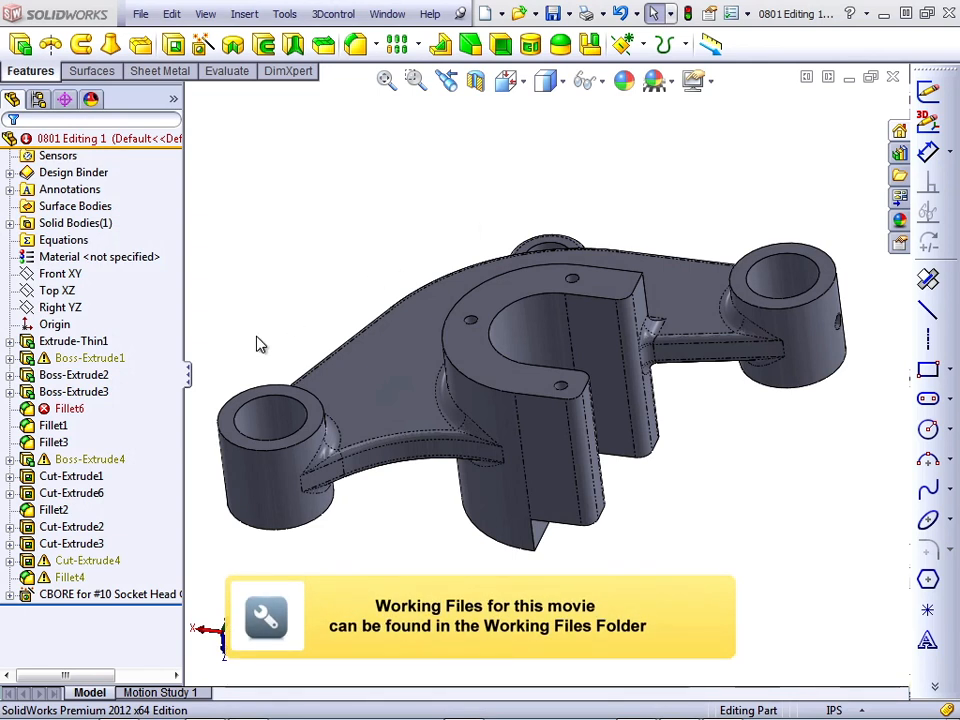
- Expand the flagged Boss-Extrude1, then select Fillet6 to read why it fails
{"action": "left_click", "coordinate": [90, 358]}
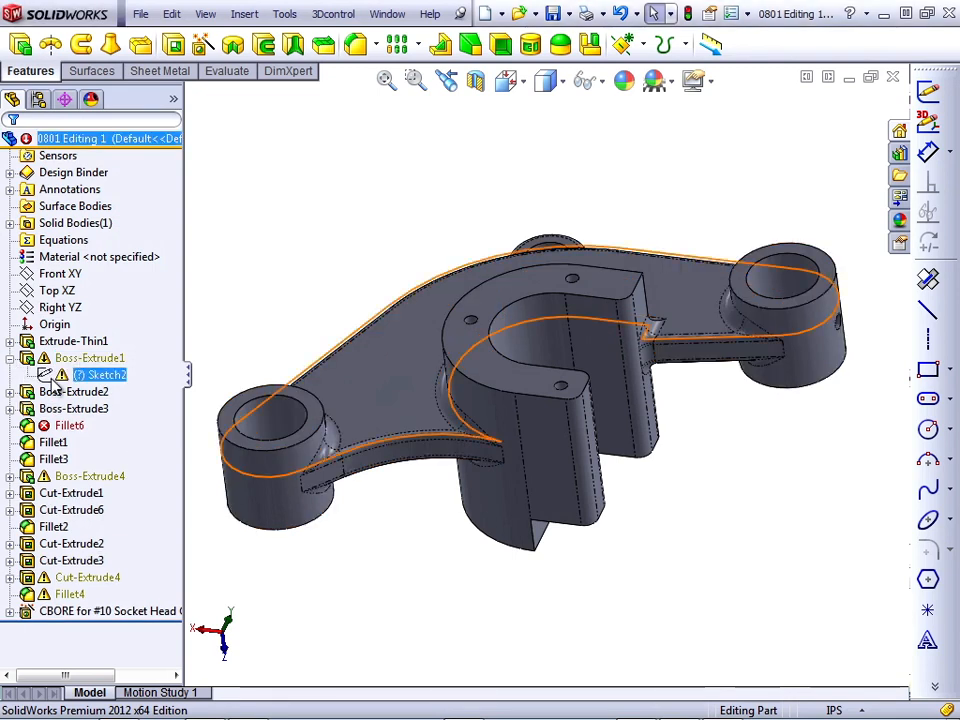
{"action": "left_click", "coordinate": [90, 358]}
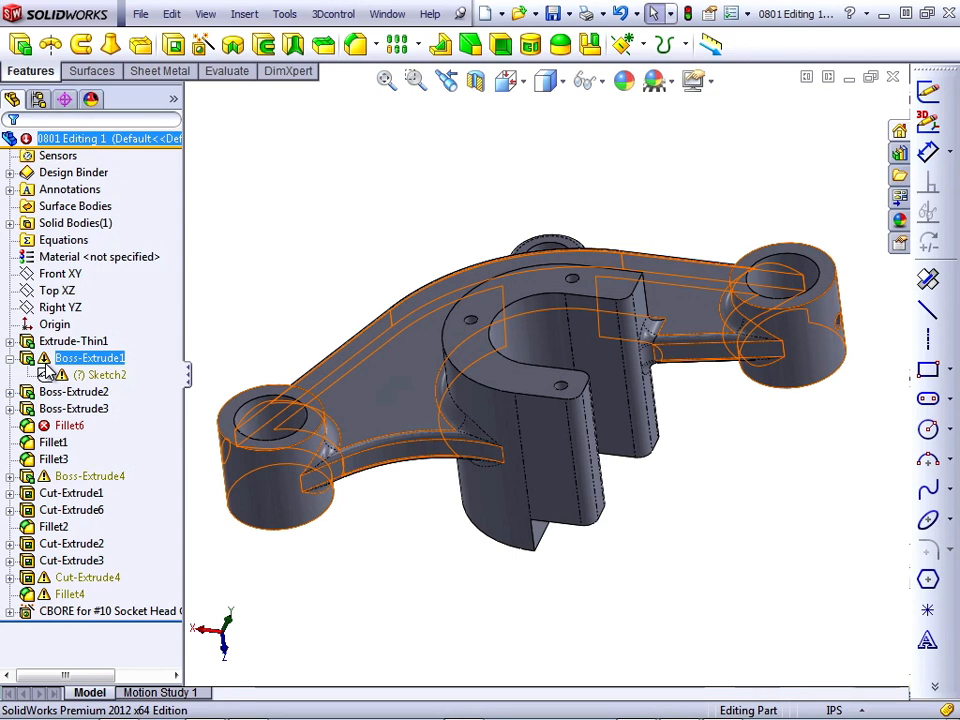
{"action": "left_click", "coordinate": [68, 424]}
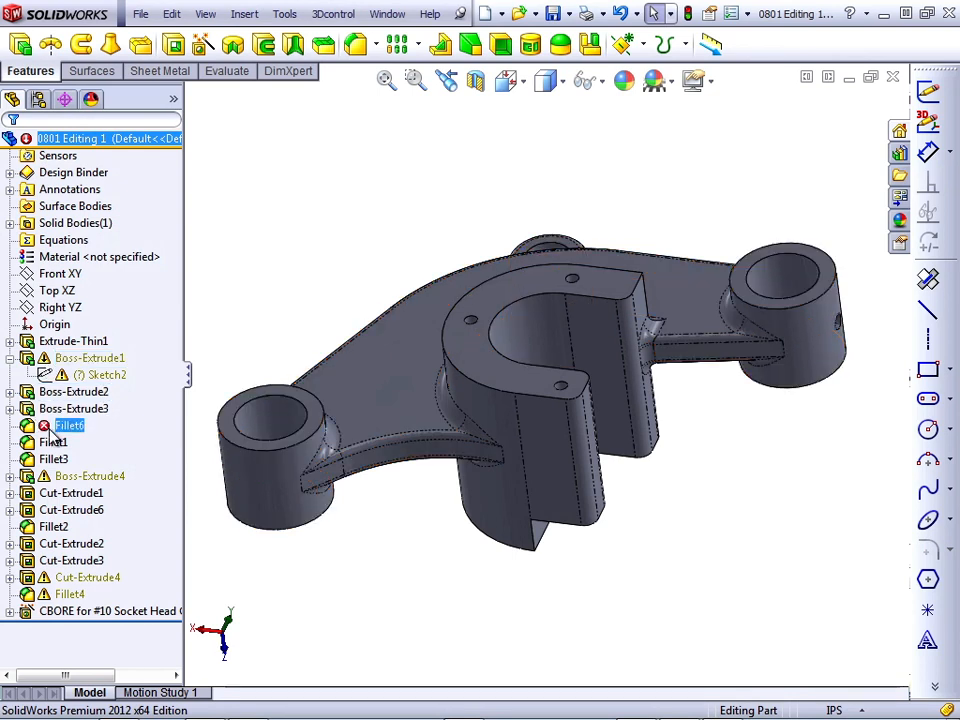
{"action": "mouse_move", "coordinate": [68, 424]}
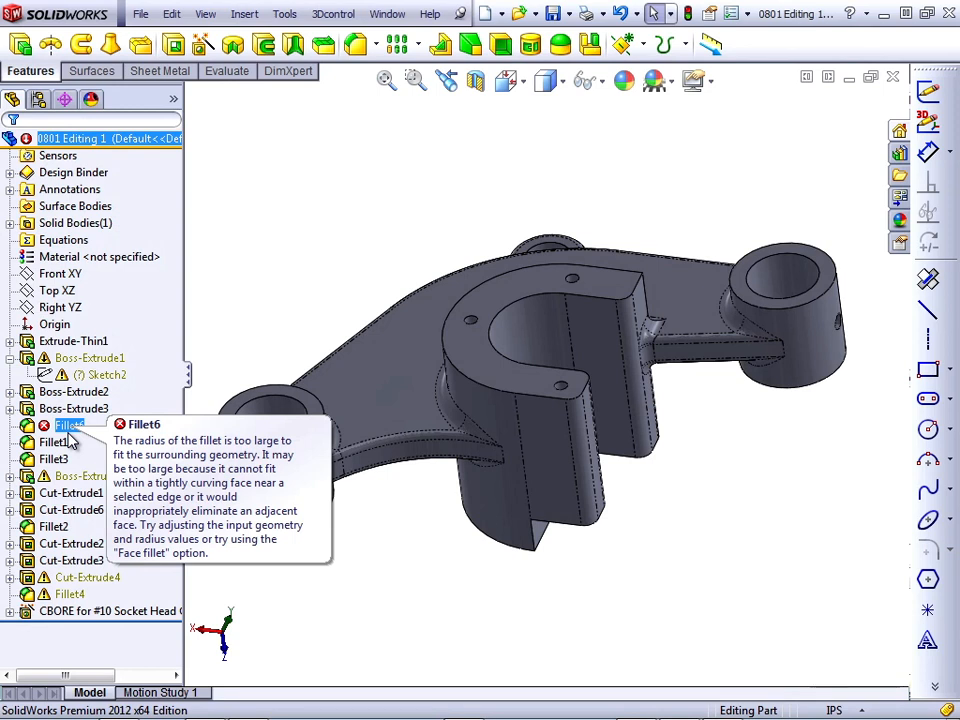
{"action": "left_click", "coordinate": [72, 390]}
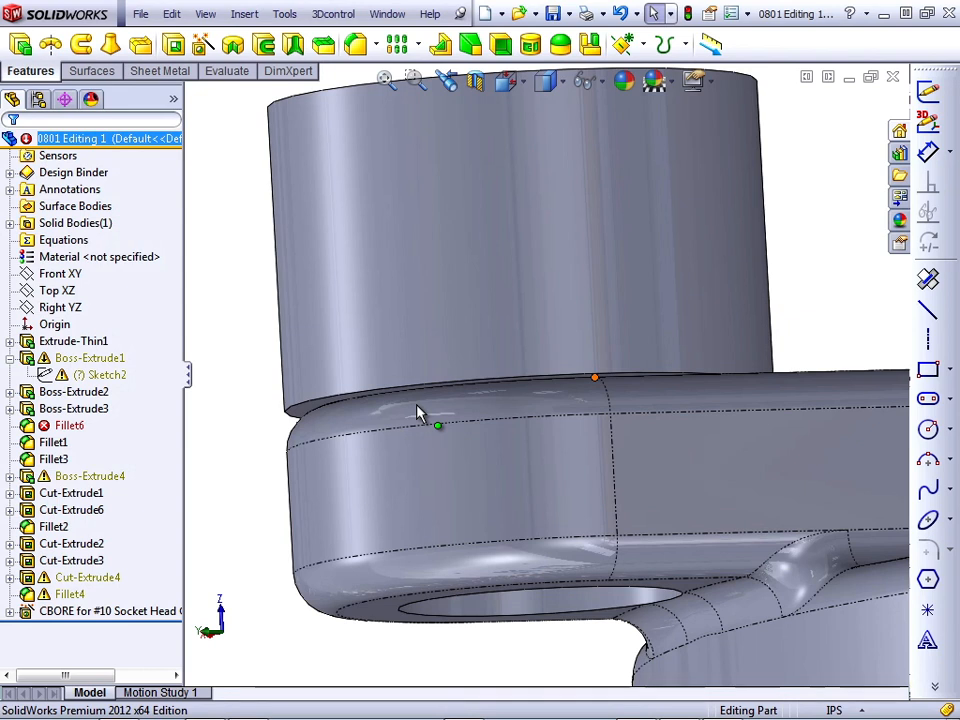
{"action": "left_click", "coordinate": [430, 410]}
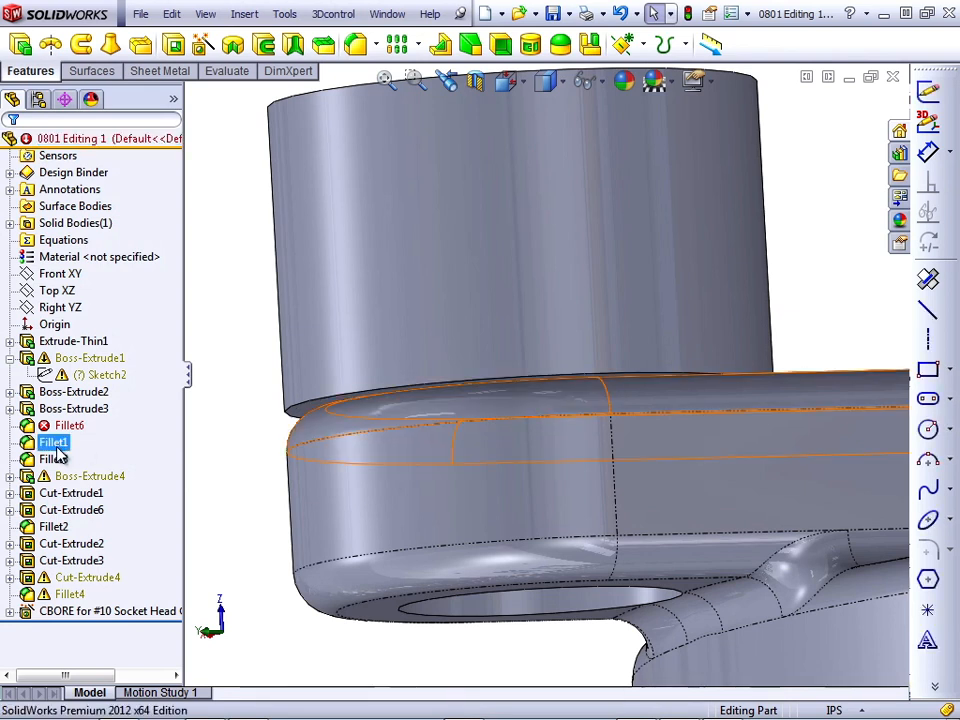
{"action": "left_click", "coordinate": [88, 476]}
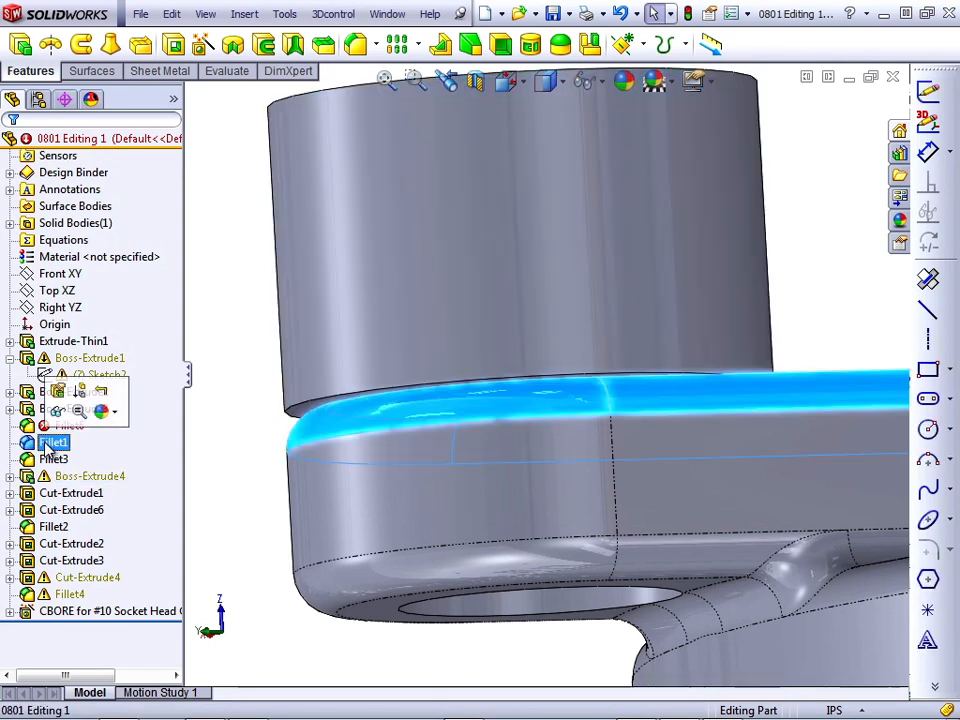
{"action": "left_click", "coordinate": [88, 476]}
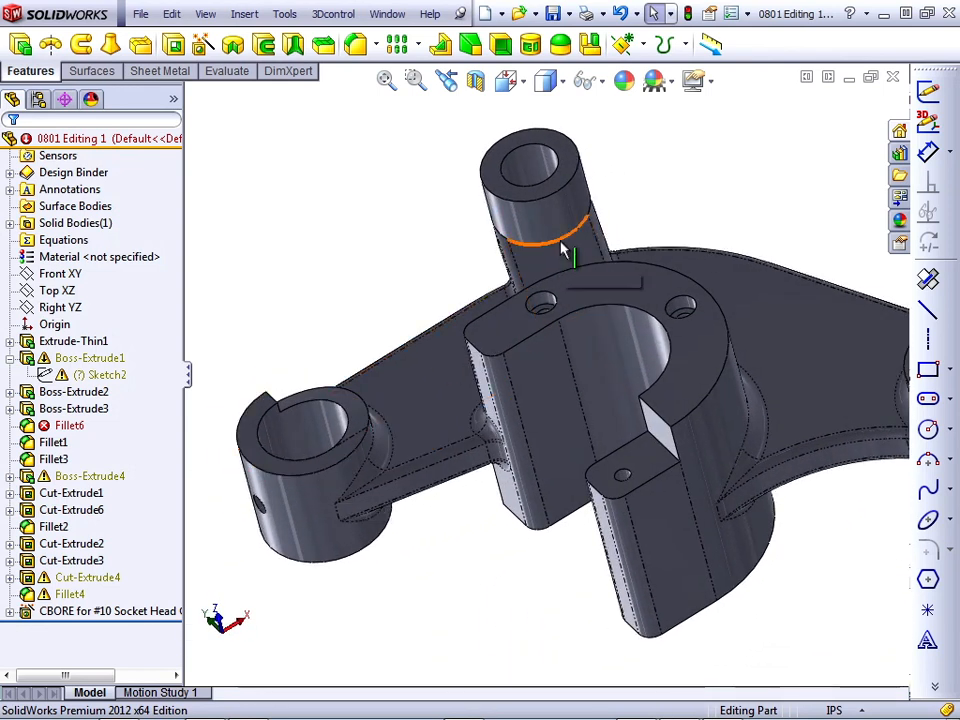
{"action": "mouse_move", "coordinate": [376, 464]}
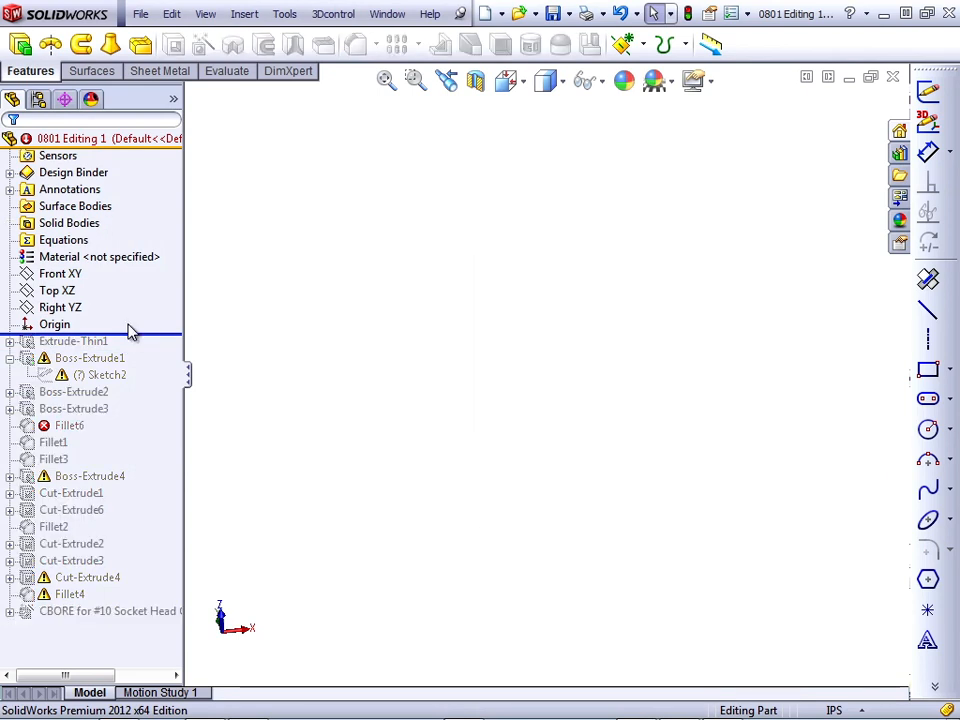
{"action": "mouse_move", "coordinate": [80, 330]}
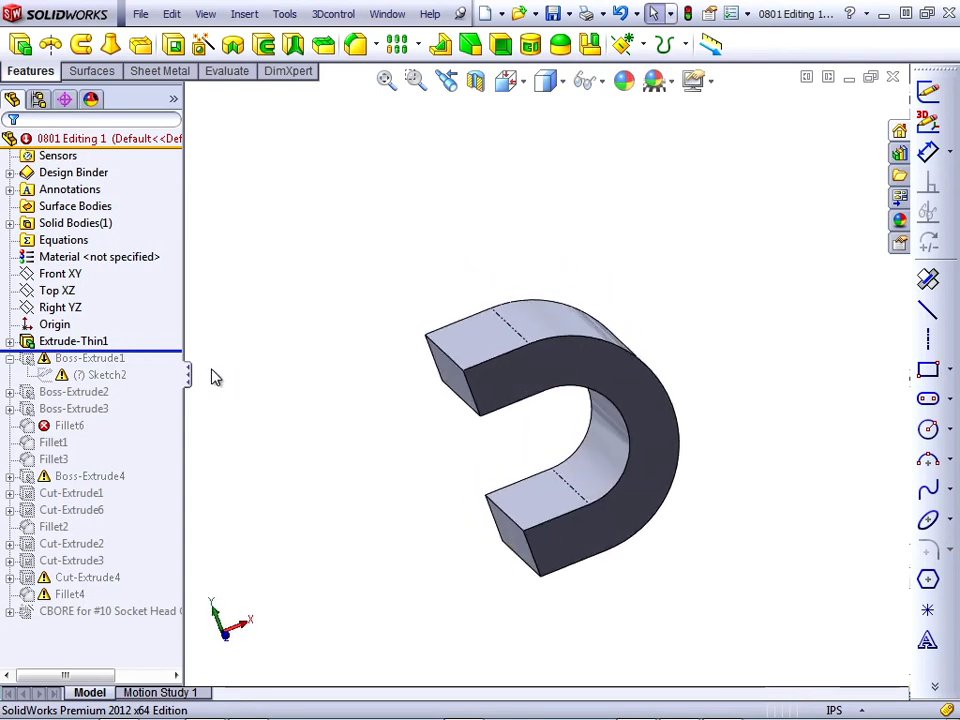
- Show Sketch1 beneath Extrude-Thin1 and rotate the C-shaped solid upright
{"action": "left_click", "coordinate": [90, 358]}
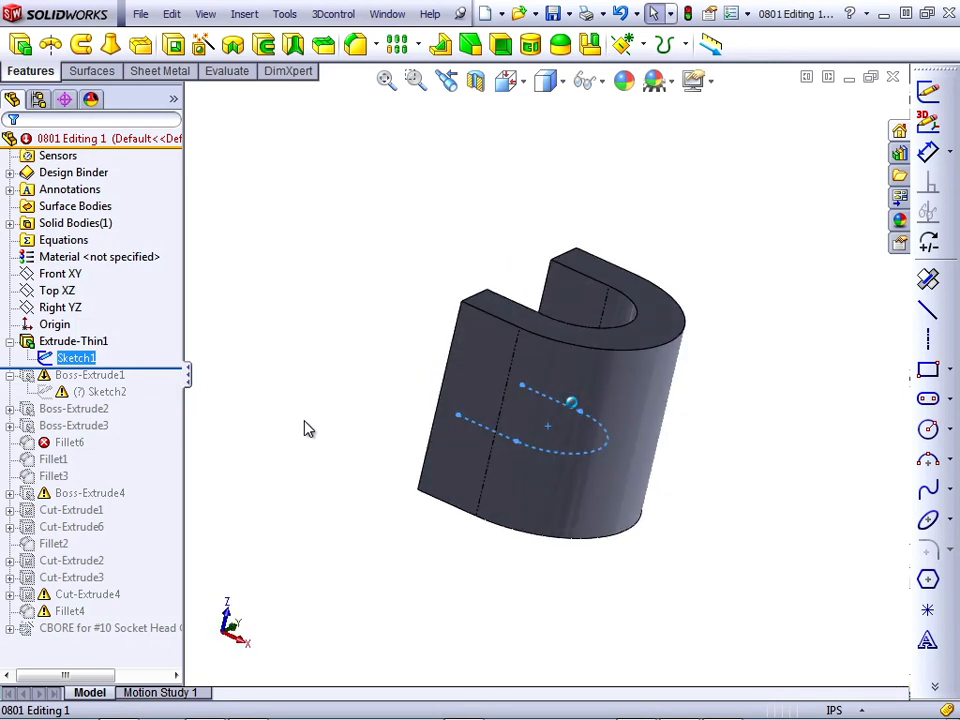
{"action": "left_click_drag", "start_coordinate": [570, 400], "coordinate": [490, 470]}
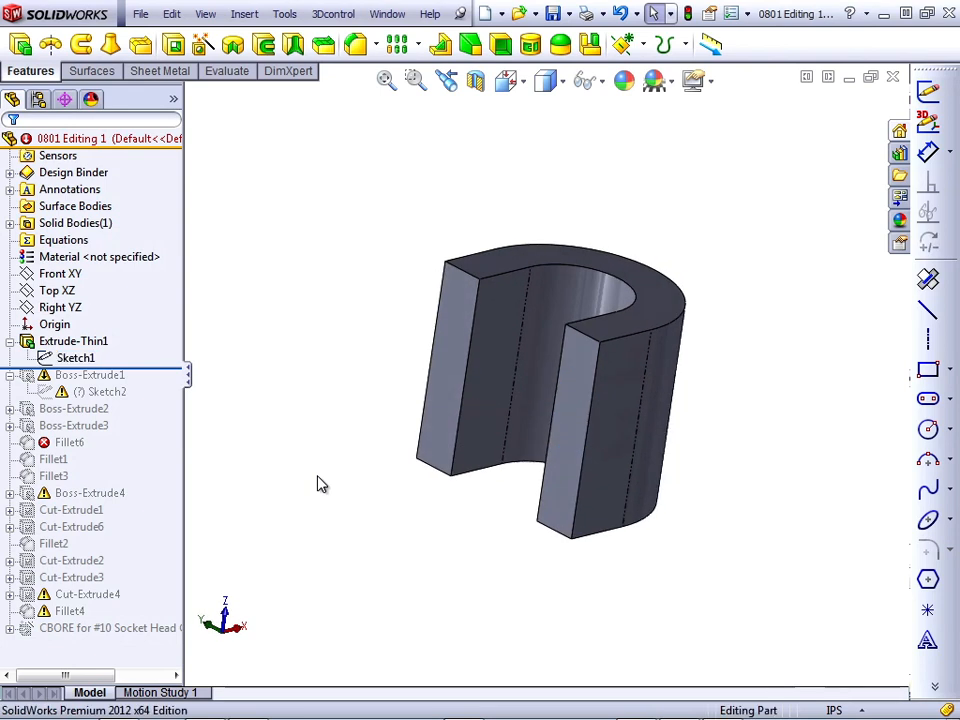
- Edit Extrude-Thin1, inspect its depth value, then close the PropertyManager
{"action": "left_click", "coordinate": [72, 340]}
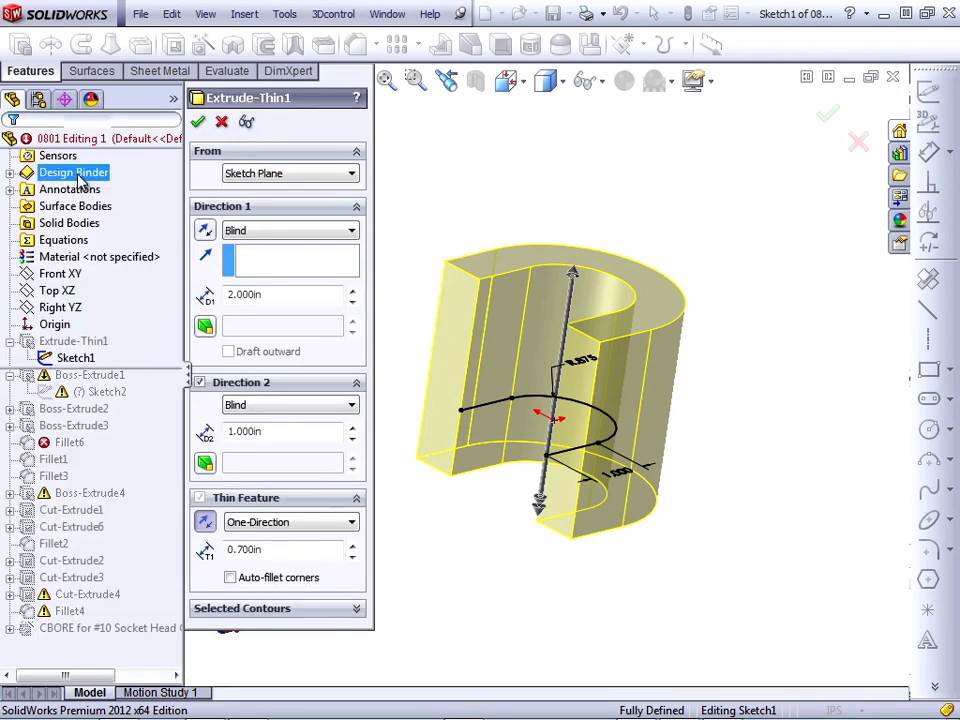
{"action": "mouse_move", "coordinate": [250, 200]}
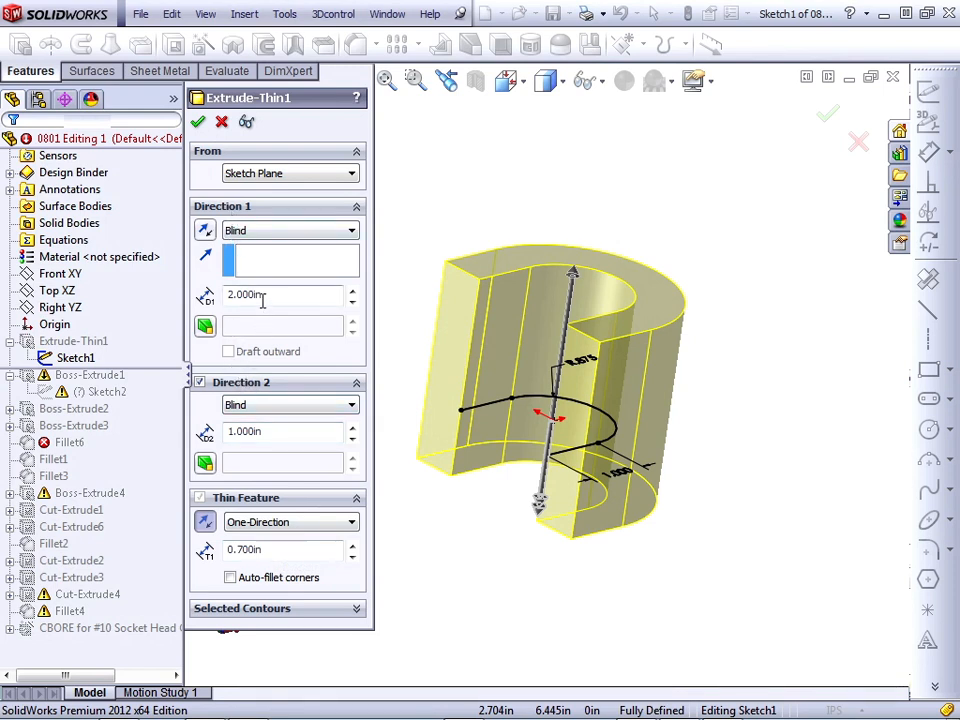
{"action": "triple_click", "coordinate": [284, 294]}
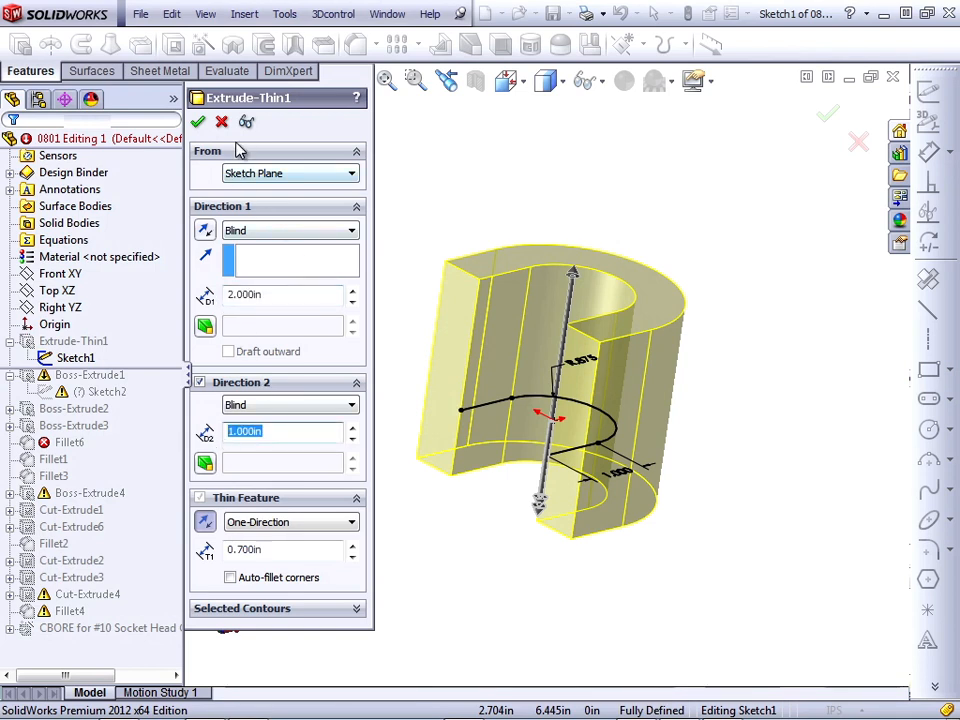
{"action": "left_click", "coordinate": [198, 122]}
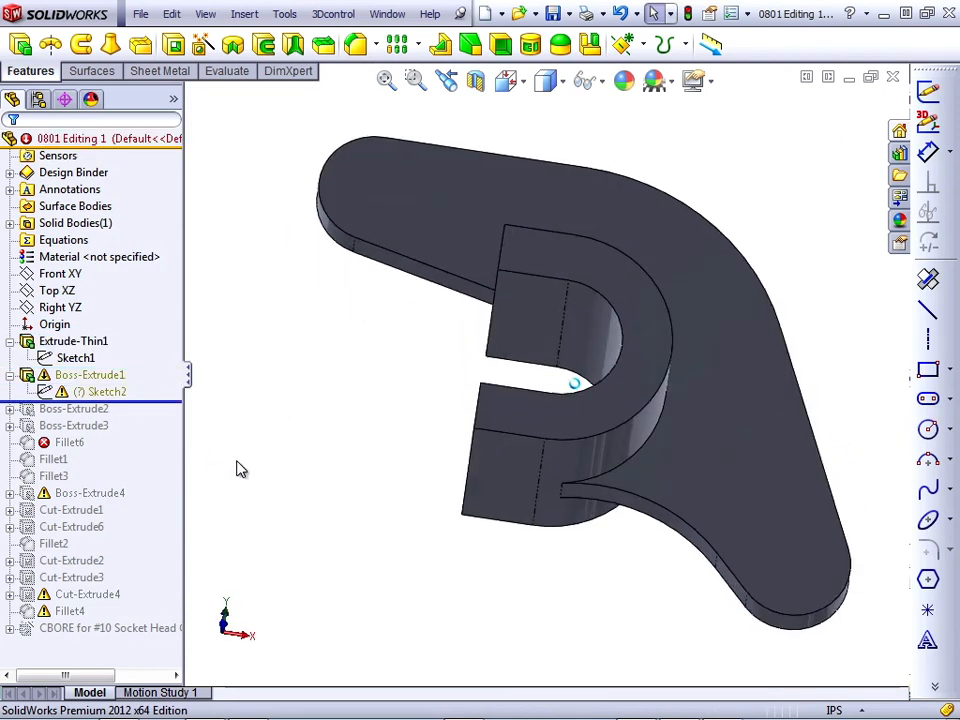
- Start editing Sketch2 so its conflicting dimensions, including the red 3.000, appear
{"action": "left_click", "coordinate": [104, 390]}
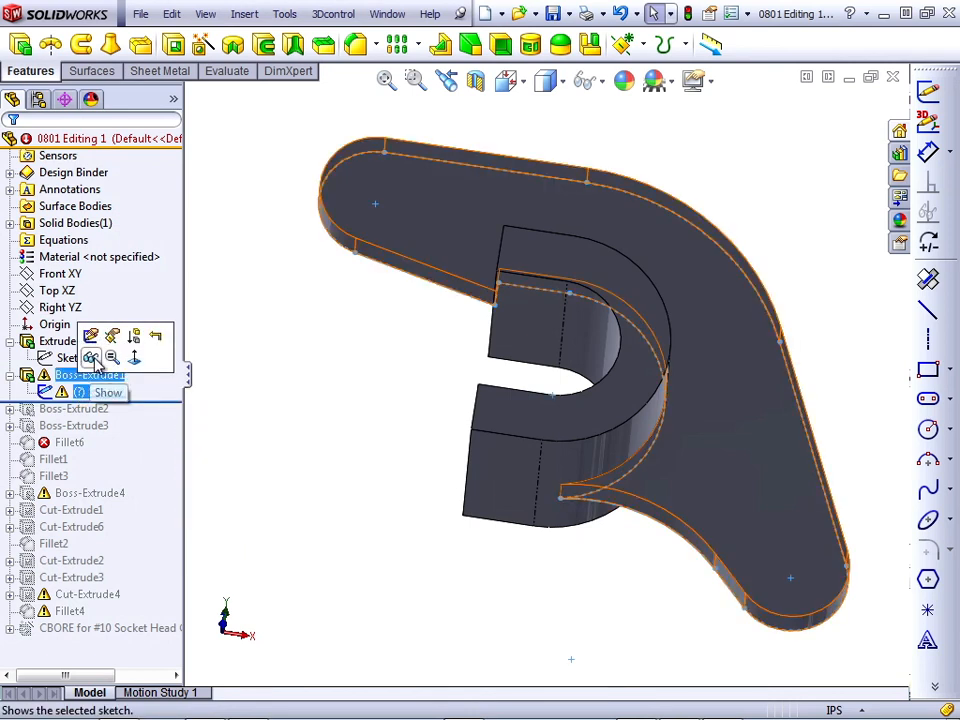
{"action": "left_click", "coordinate": [108, 392]}
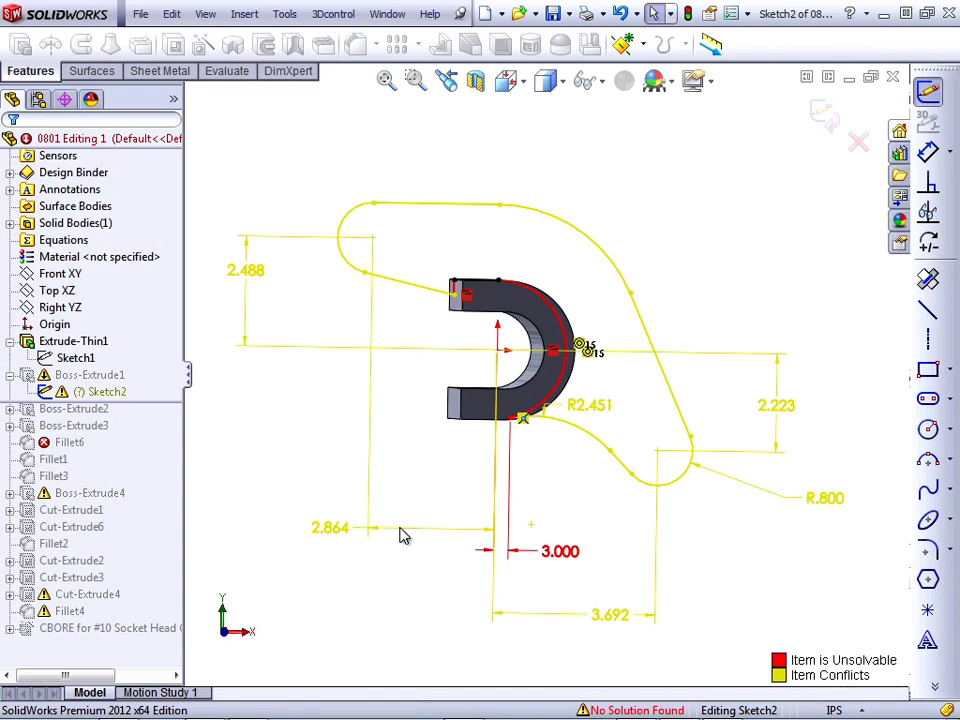
{"action": "mouse_move", "coordinate": [596, 488]}
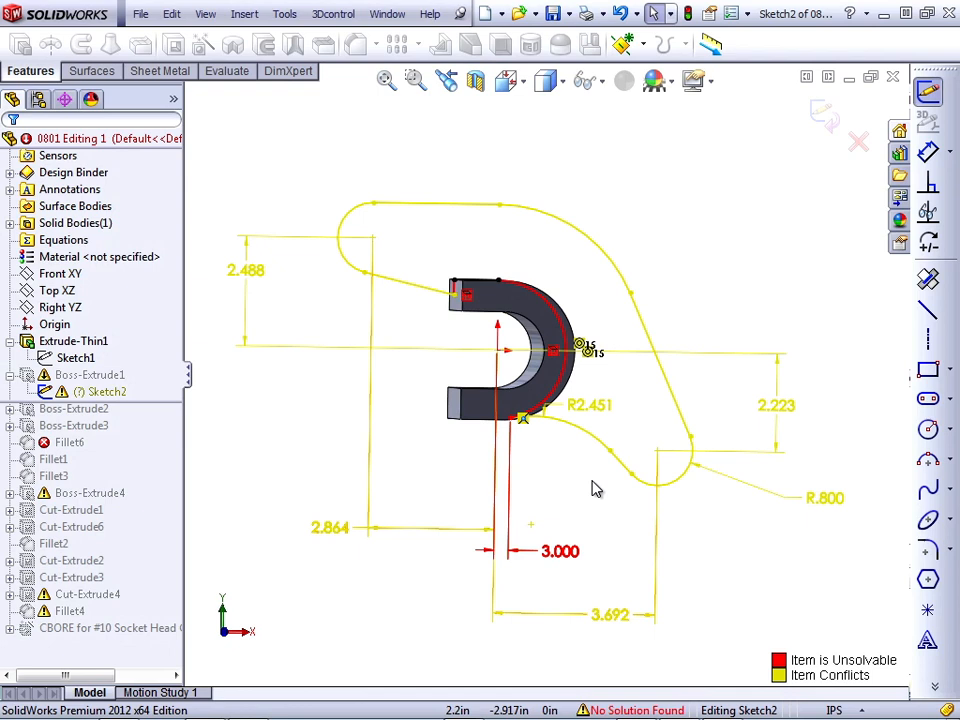
{"action": "mouse_move", "coordinate": [616, 478]}
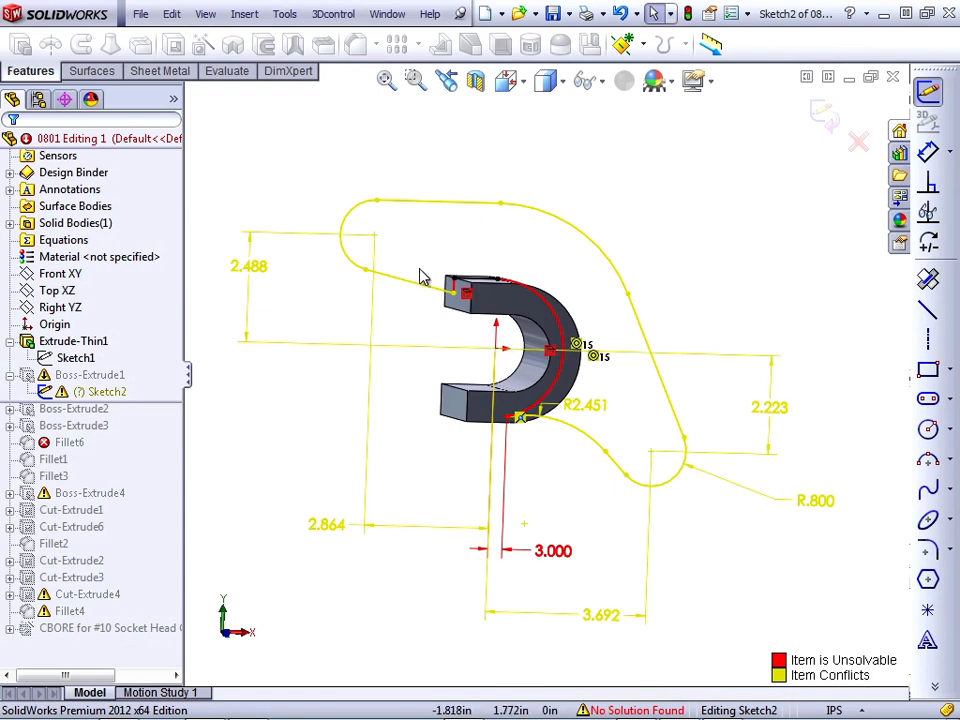
{"action": "mouse_move", "coordinate": [408, 448]}
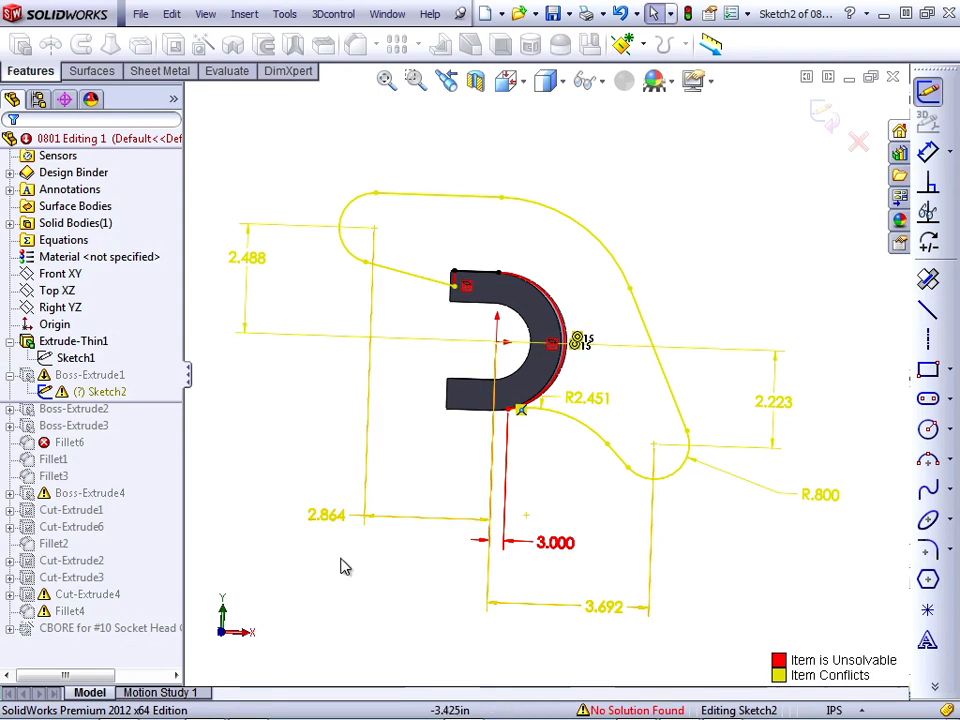
{"action": "mouse_move", "coordinate": [558, 570]}
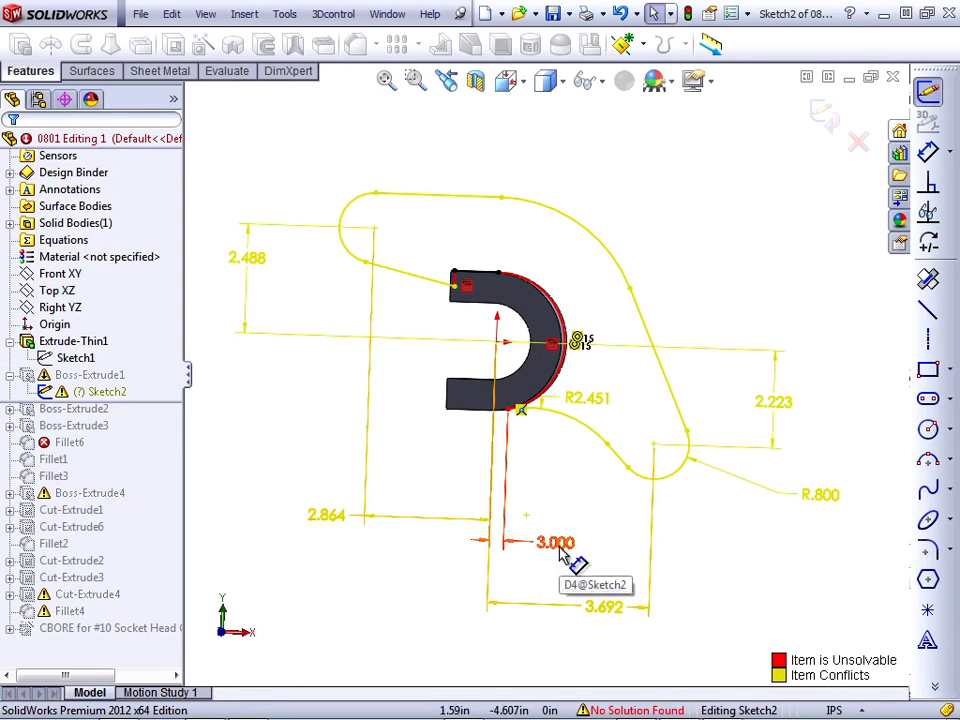
- Modify the red 3.000 dimension down to .300 and confirm it
{"action": "double_click", "coordinate": [556, 542]}
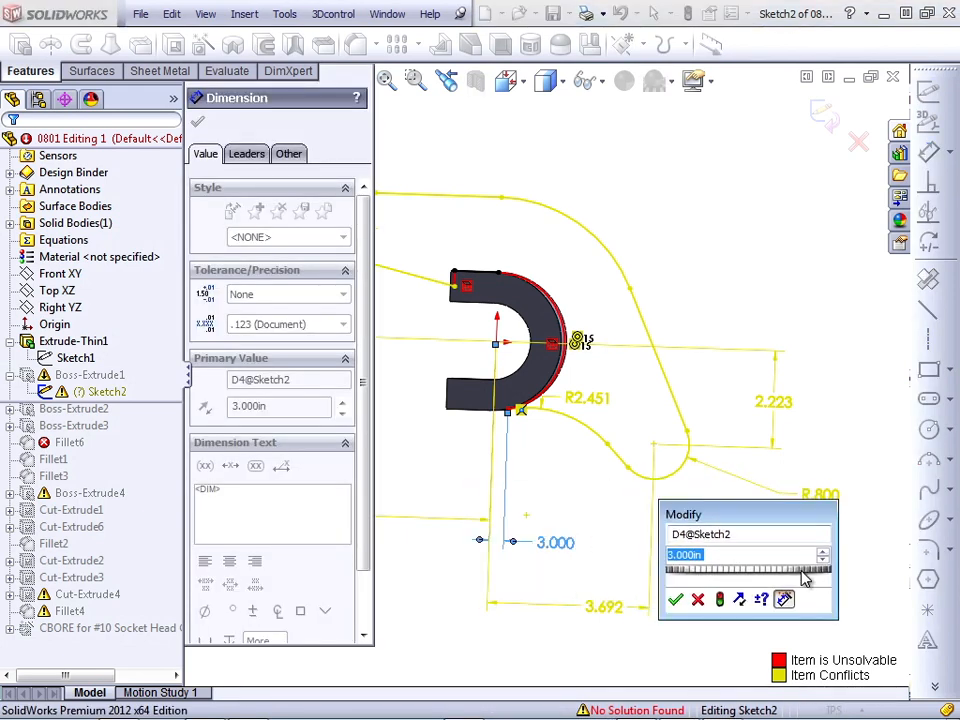
{"action": "left_click", "coordinate": [824, 560]}
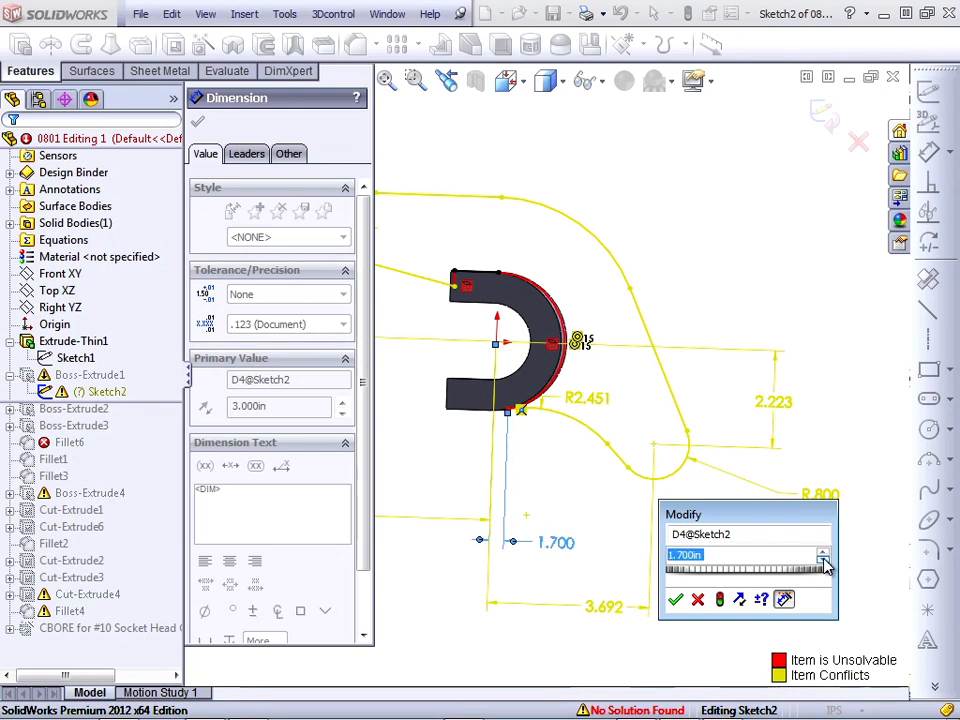
{"action": "left_click", "coordinate": [824, 564]}
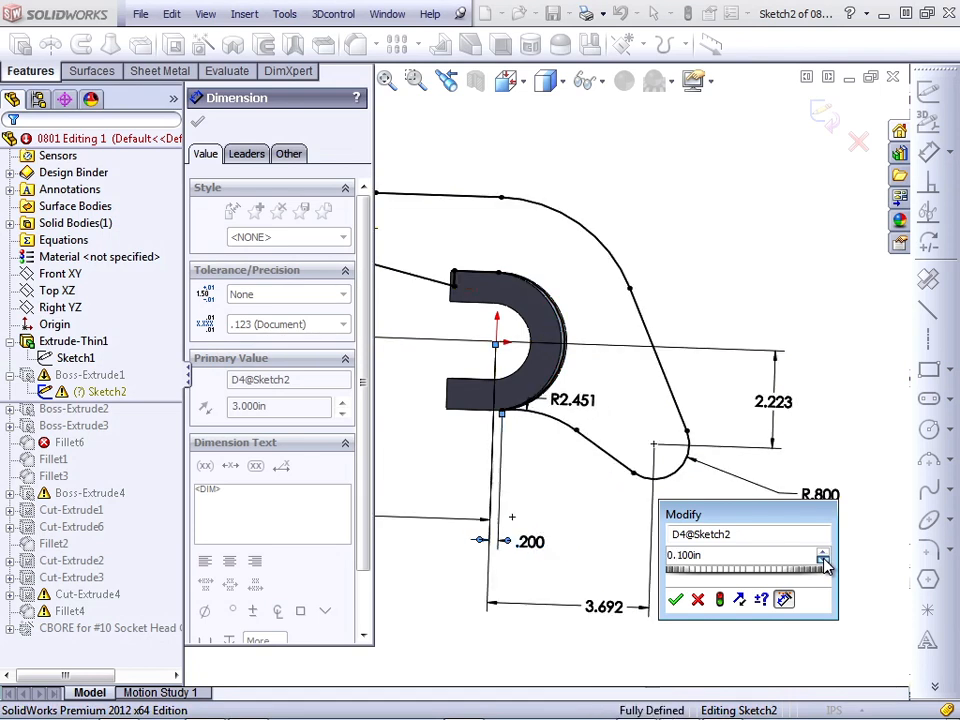
{"action": "left_click", "coordinate": [822, 550]}
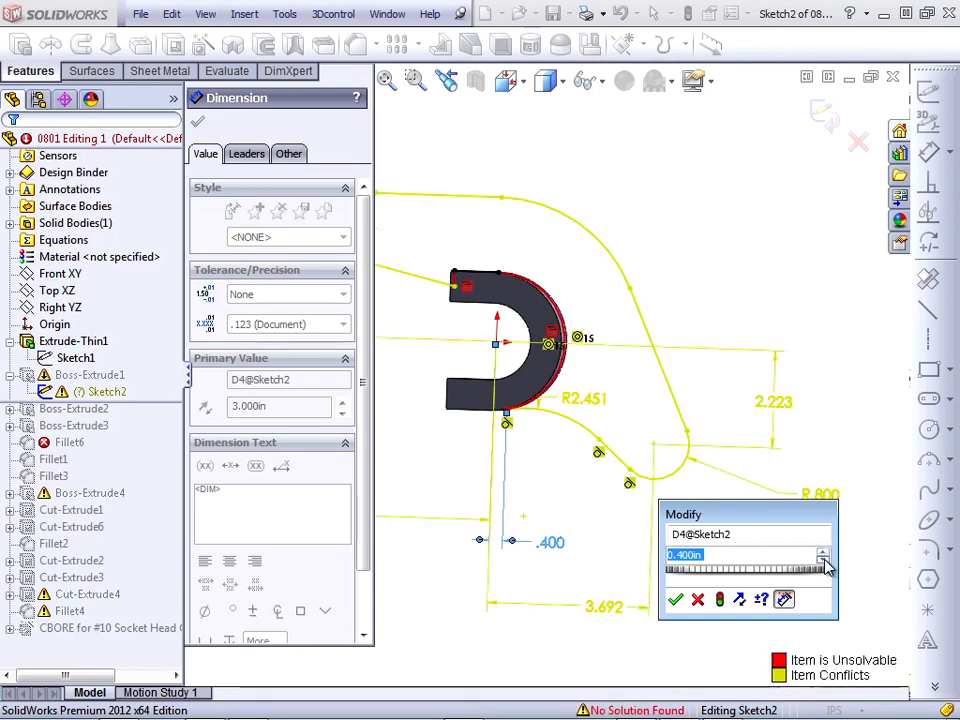
{"action": "left_click", "coordinate": [822, 560]}
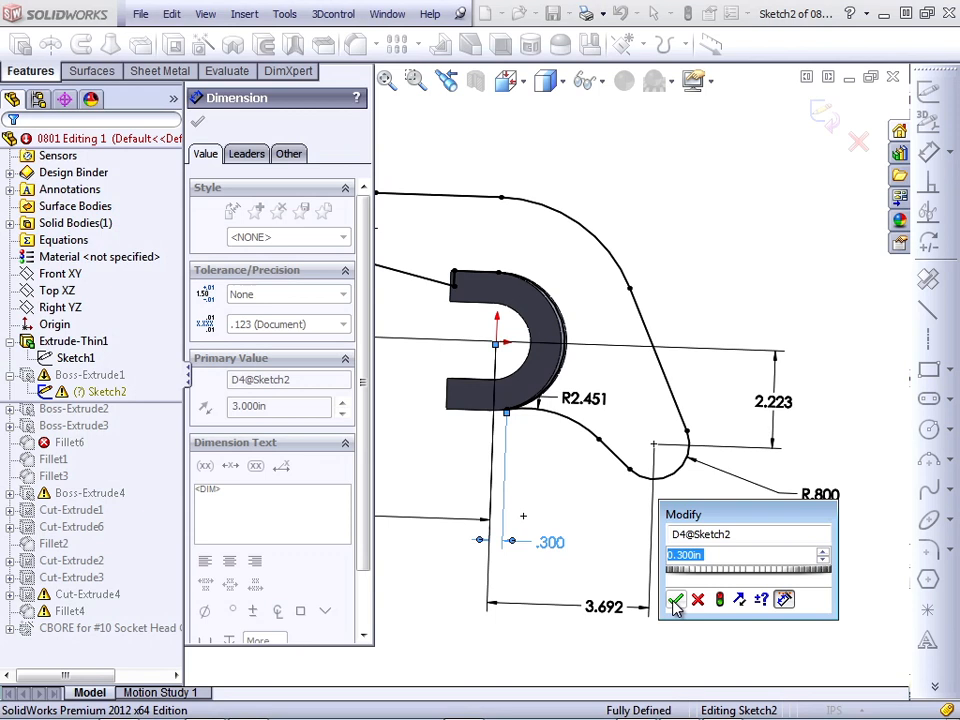
{"action": "left_click", "coordinate": [676, 600]}
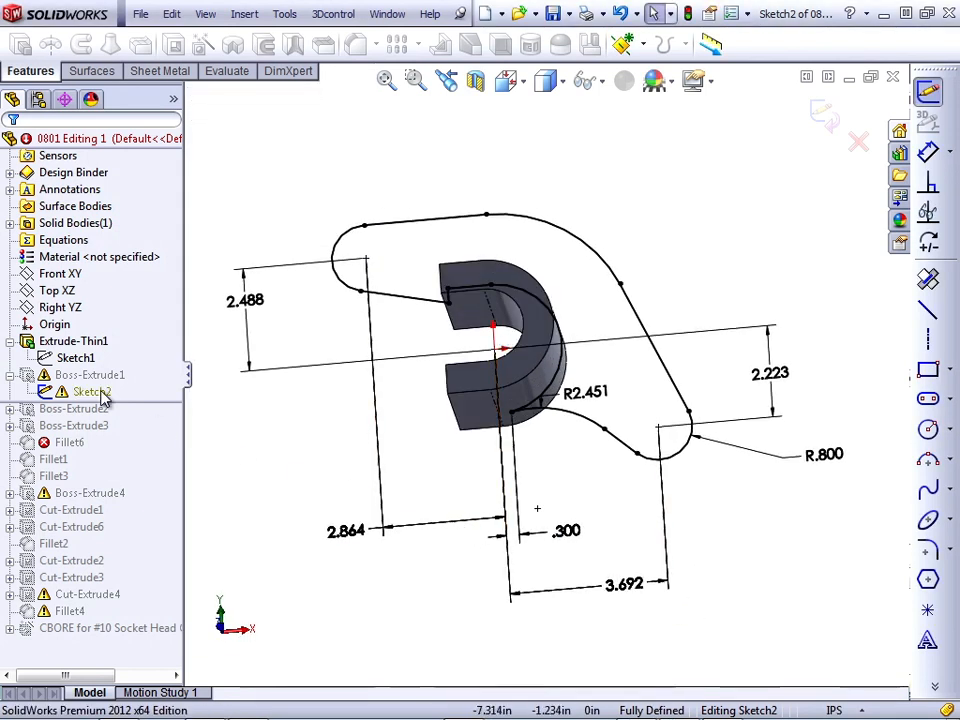
{"action": "mouse_move", "coordinate": [150, 420]}
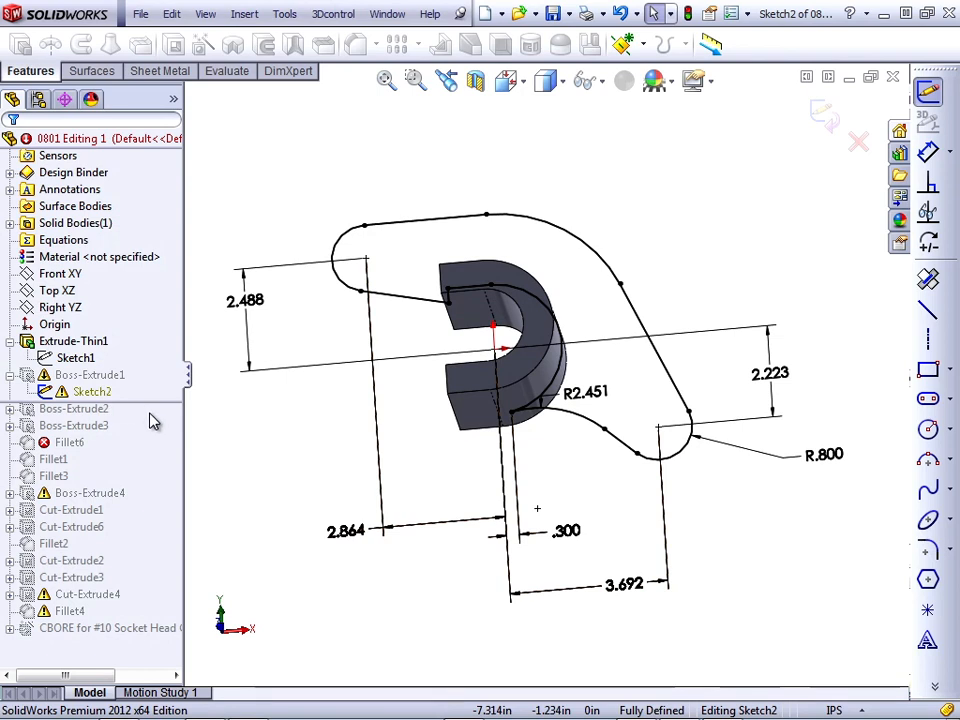
{"action": "mouse_move", "coordinate": [824, 124]}
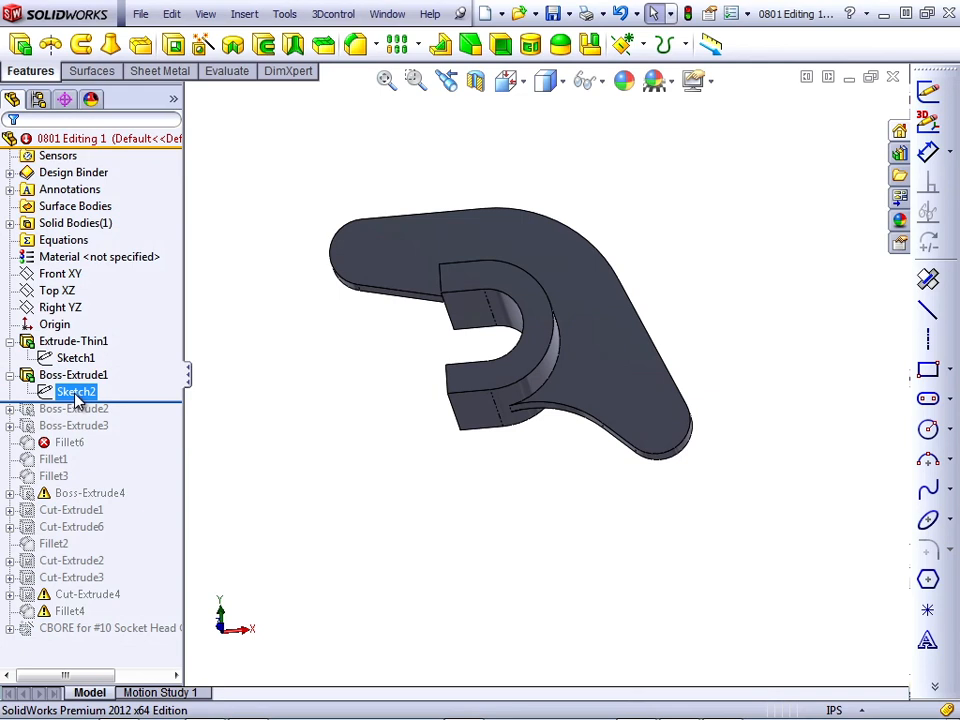
- Select the rebuilt Boss-Extrude1 to verify the warning is gone, then deselect
{"action": "left_click", "coordinate": [72, 374]}
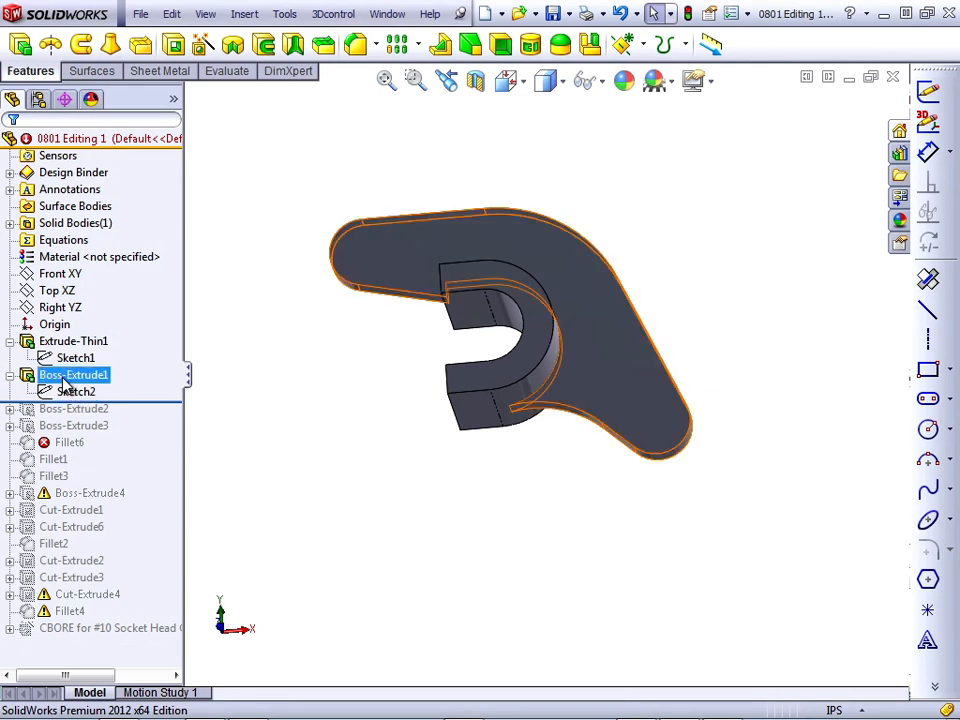
{"action": "left_click", "coordinate": [224, 438]}
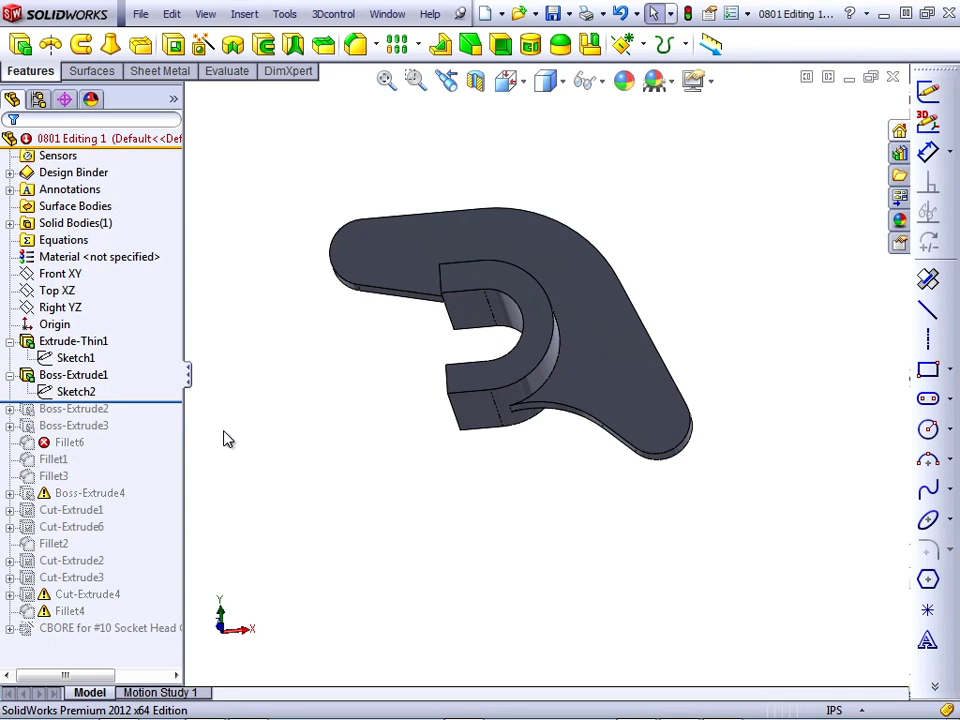
{"action": "mouse_move", "coordinate": [236, 442]}
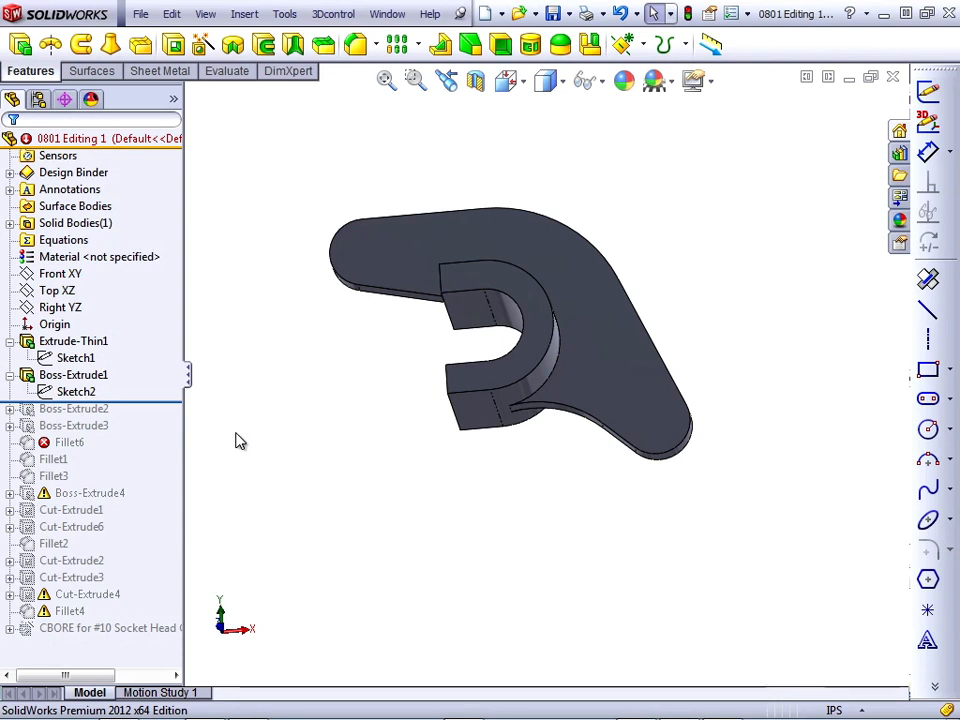